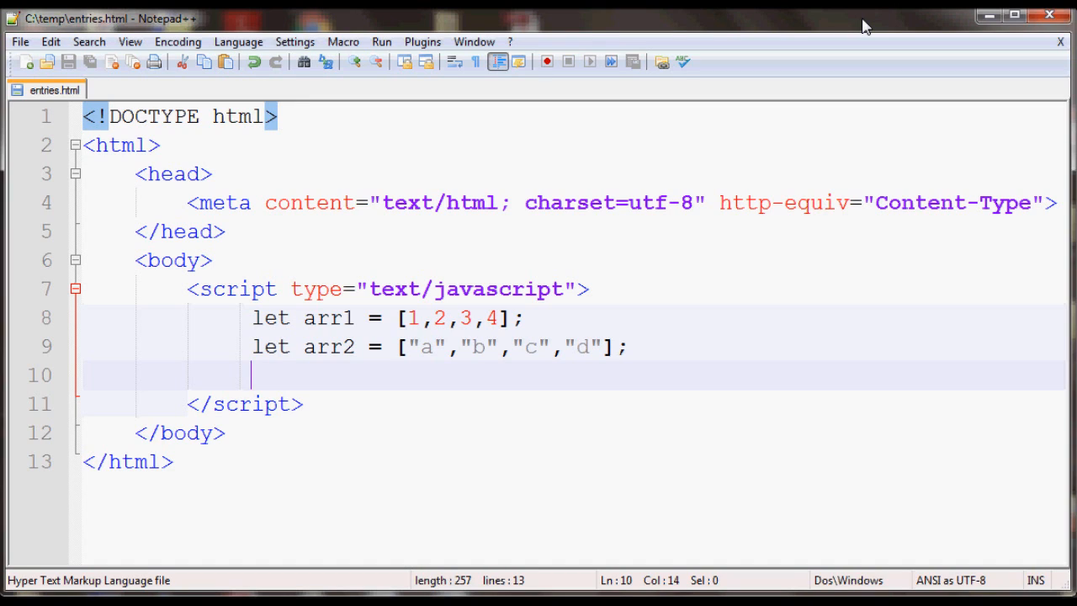
Step: Write 'let result = arr1.entries();' on line 10 and highlight the word result
type("arr")
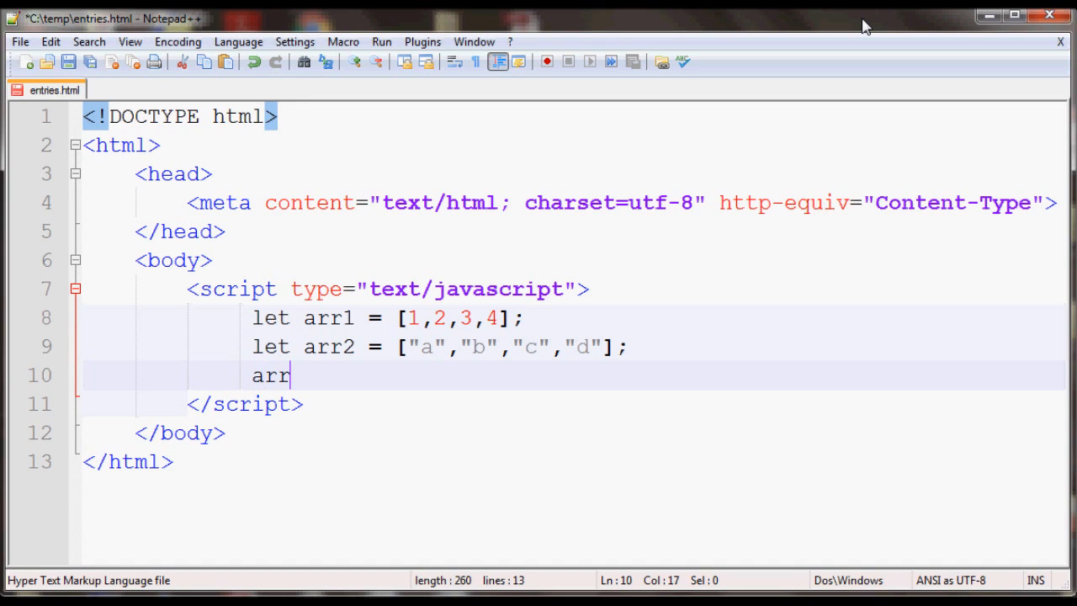
type("1.")
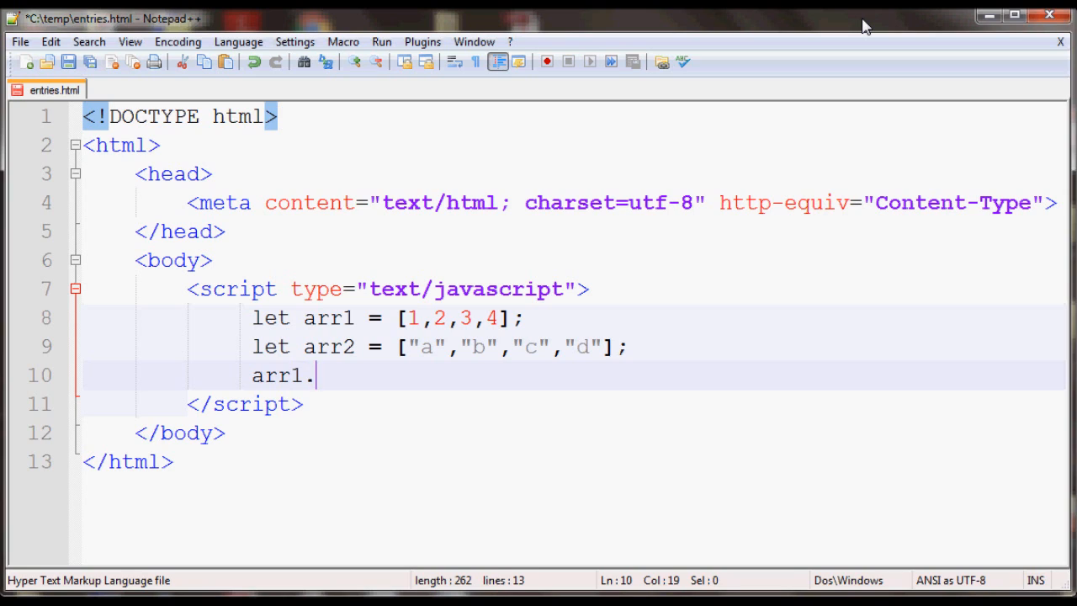
type("entries")
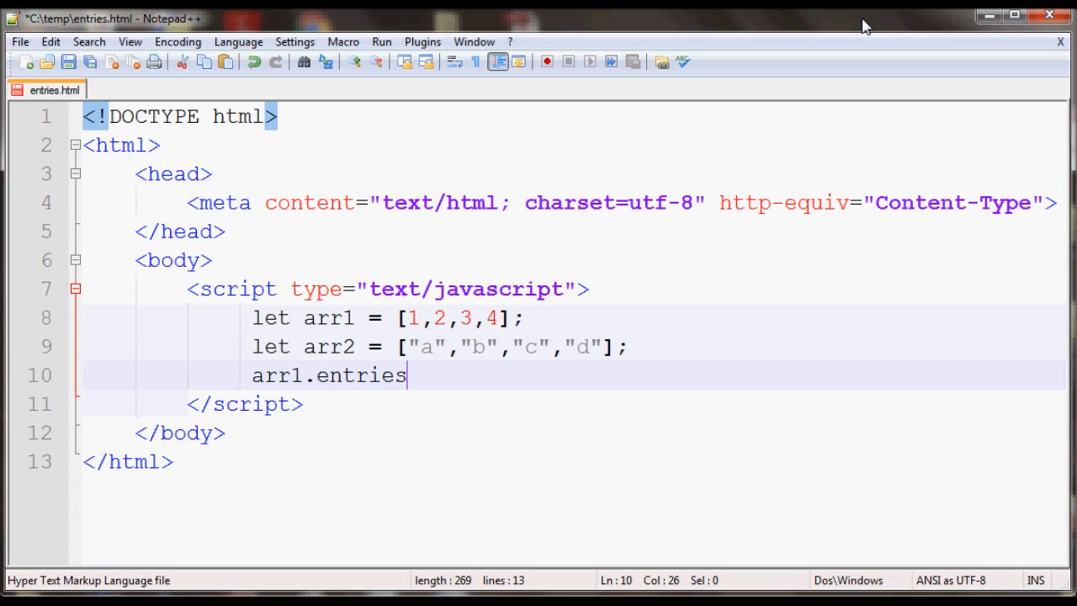
type("();")
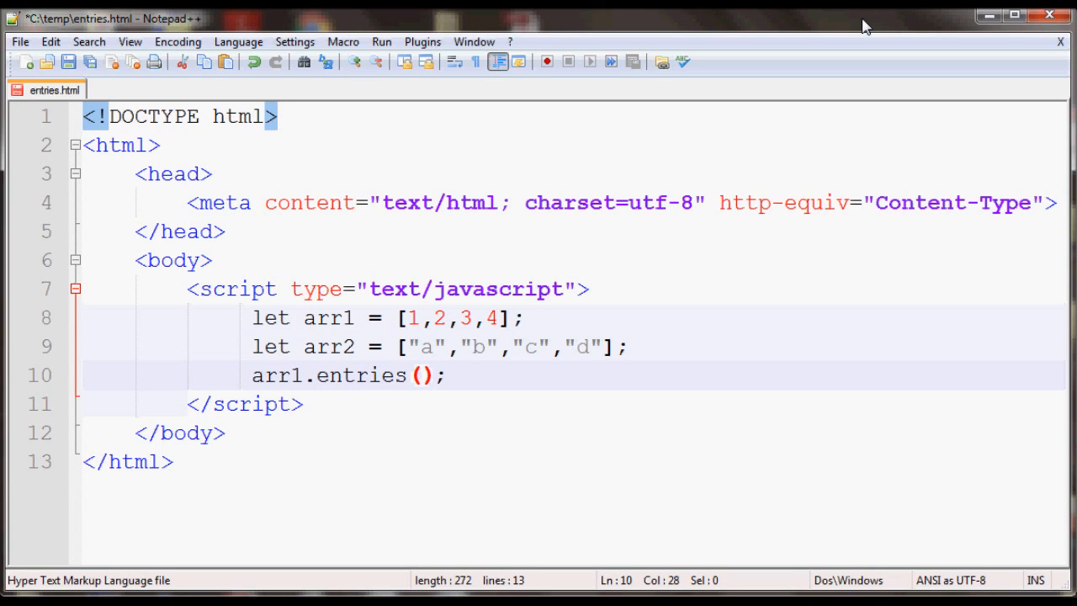
type("l")
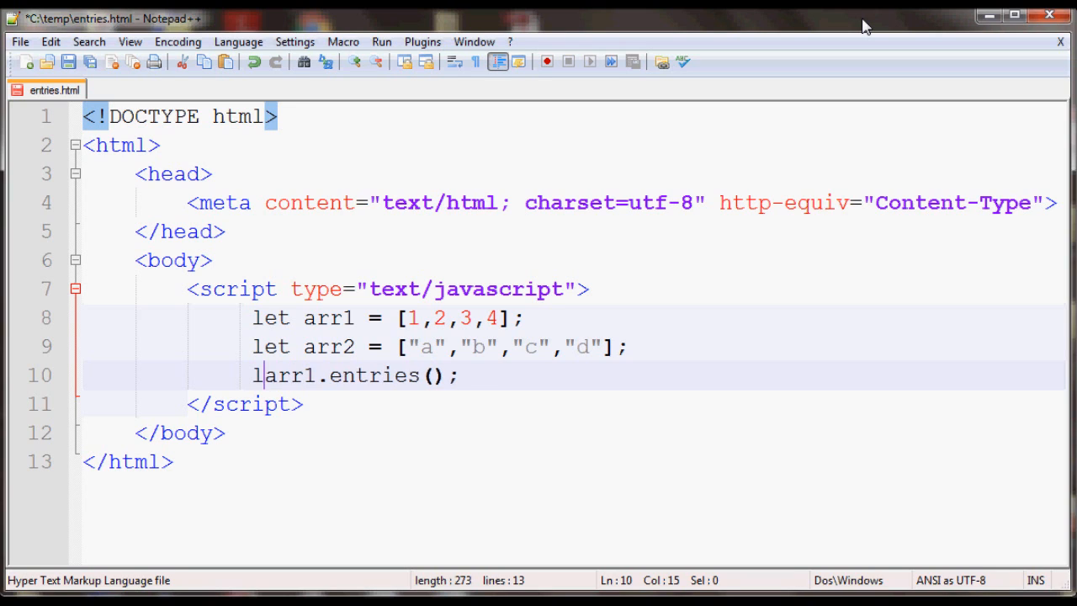
type("et result =")
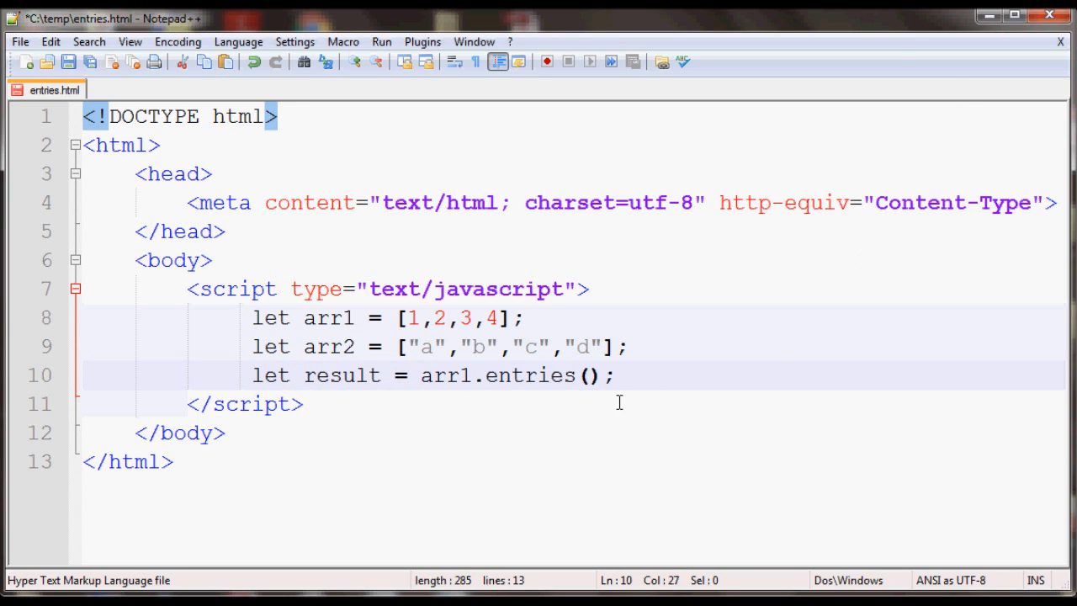
double_click(341, 375)
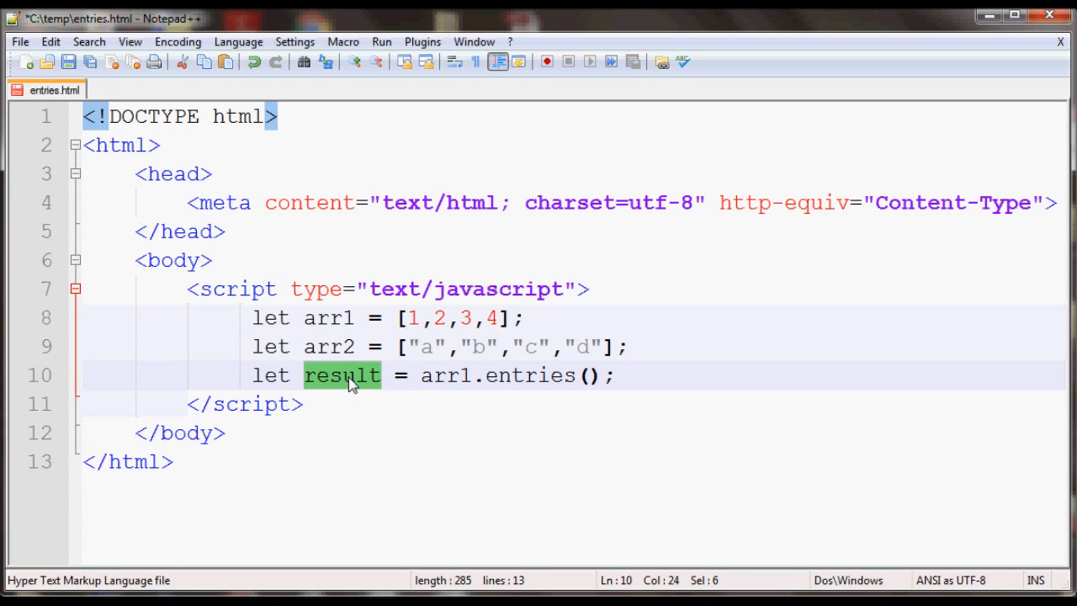
mouse_move(412, 317)
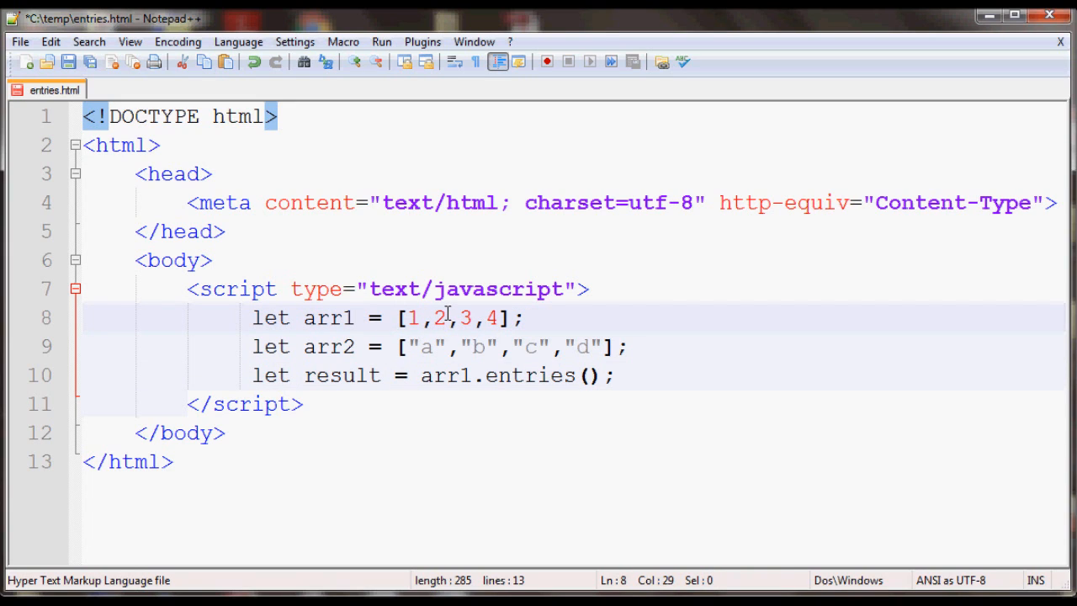
Step: Highlight the 2 in arr1 and move the cursor to the end of the result line
double_click(439, 317)
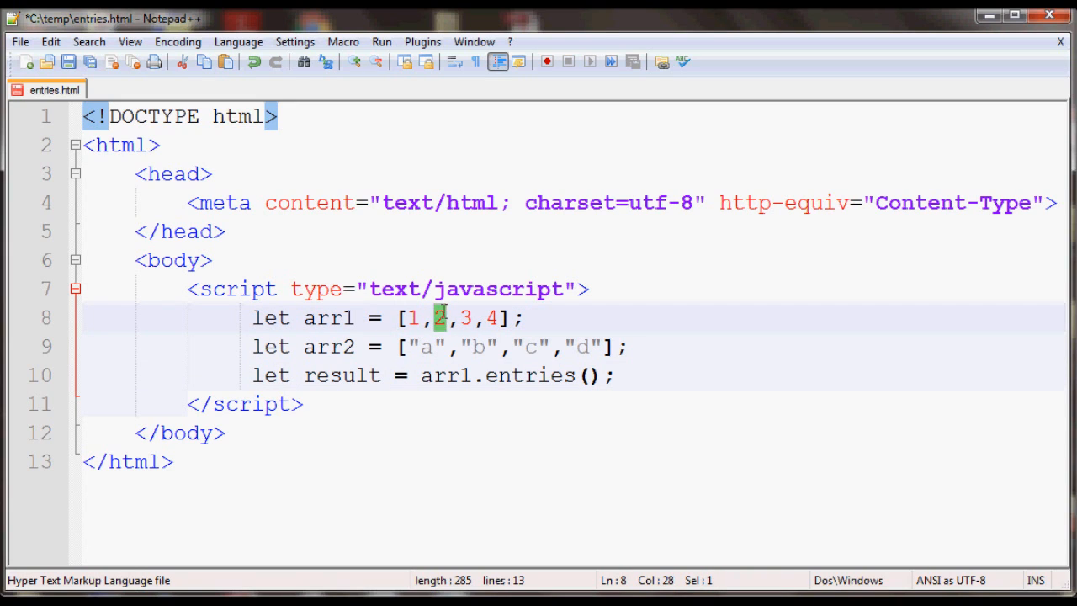
left_click(463, 317)
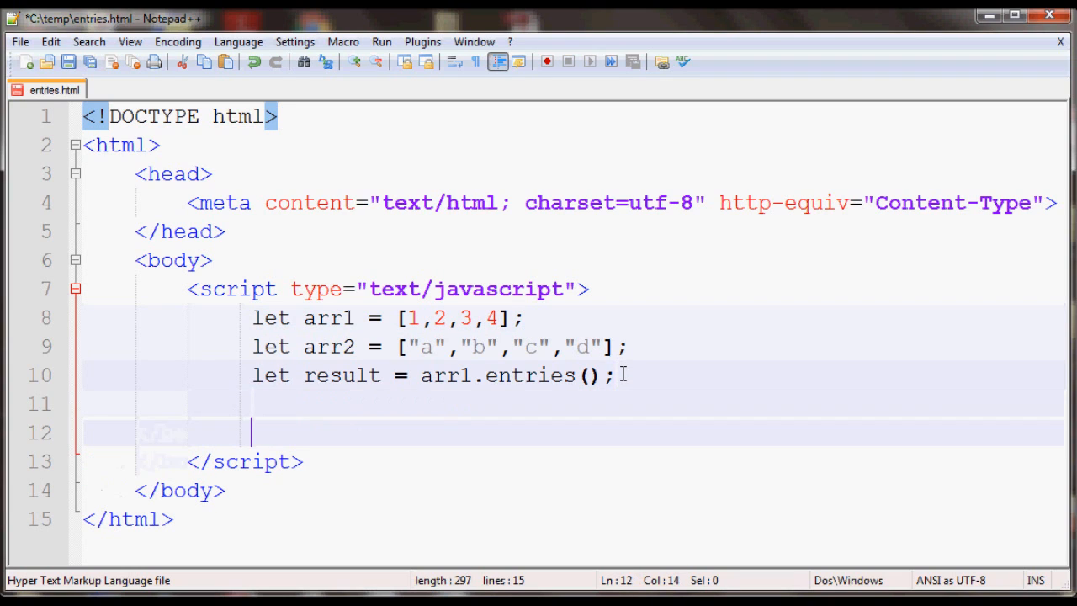
Step: Write the loop header 'for (let value of result)', removing the stray brace
type("for (")
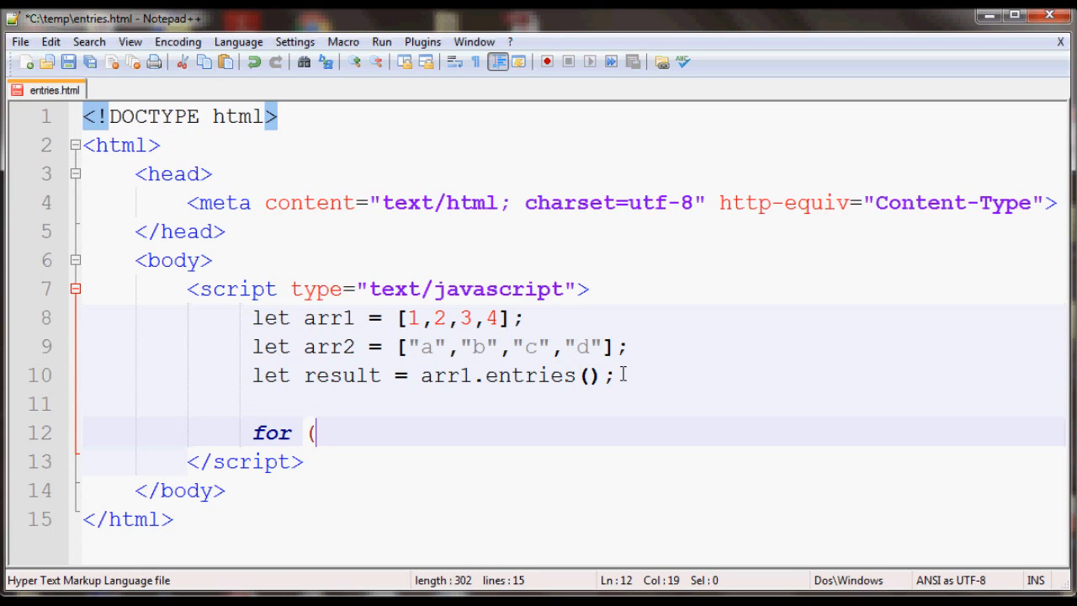
type("let")
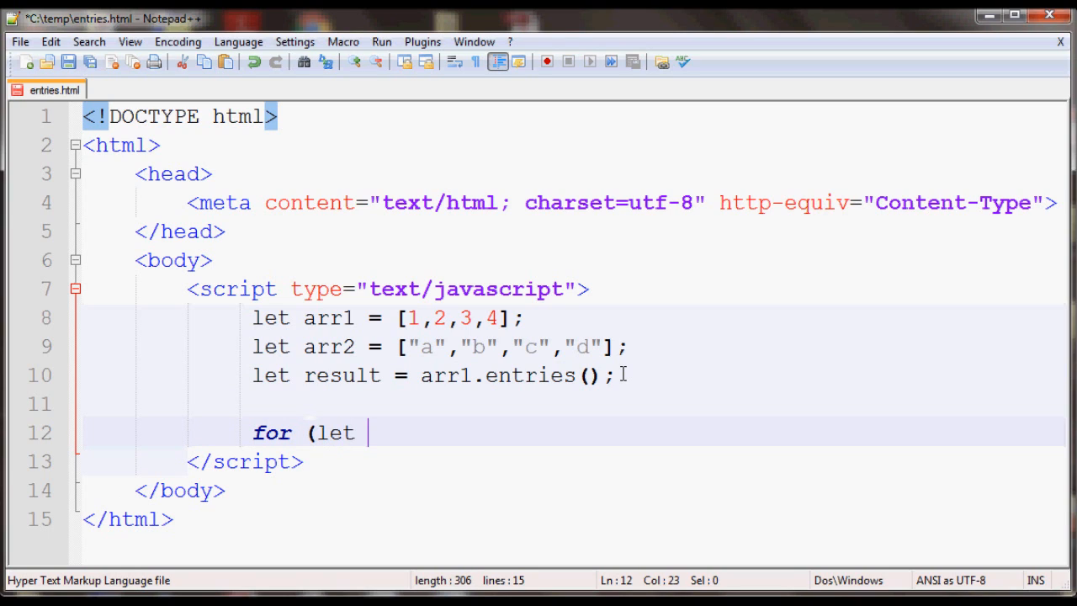
type("value of")
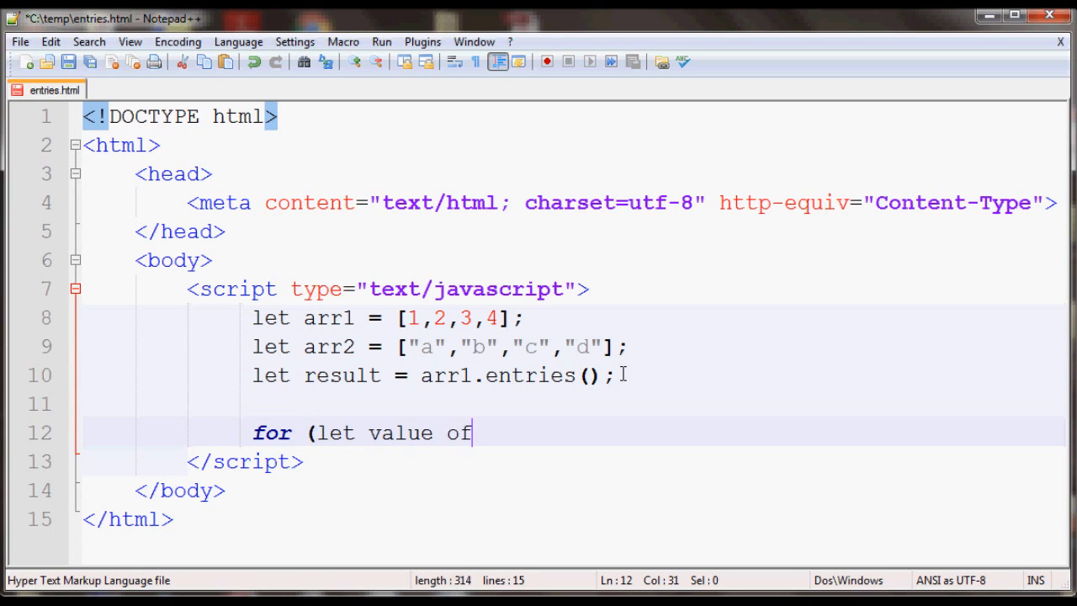
type("result")
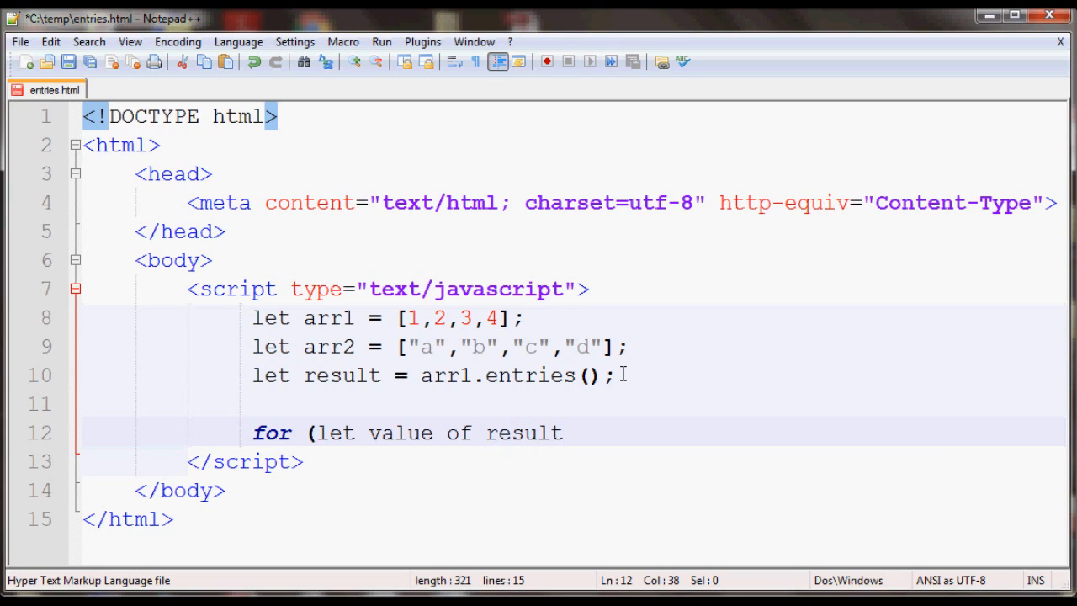
type(") {")
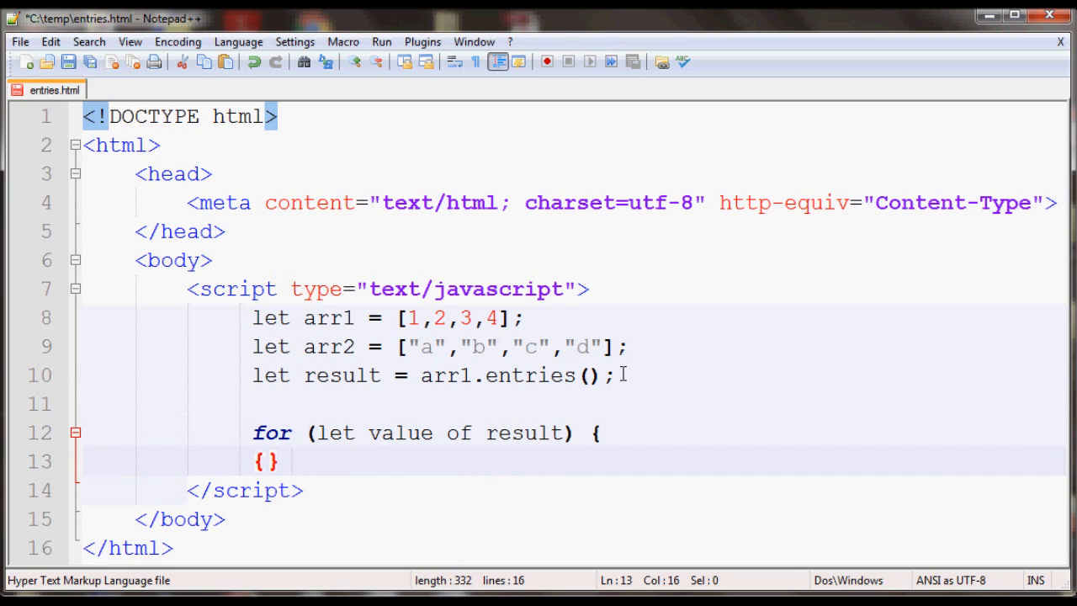
key("Backspace")
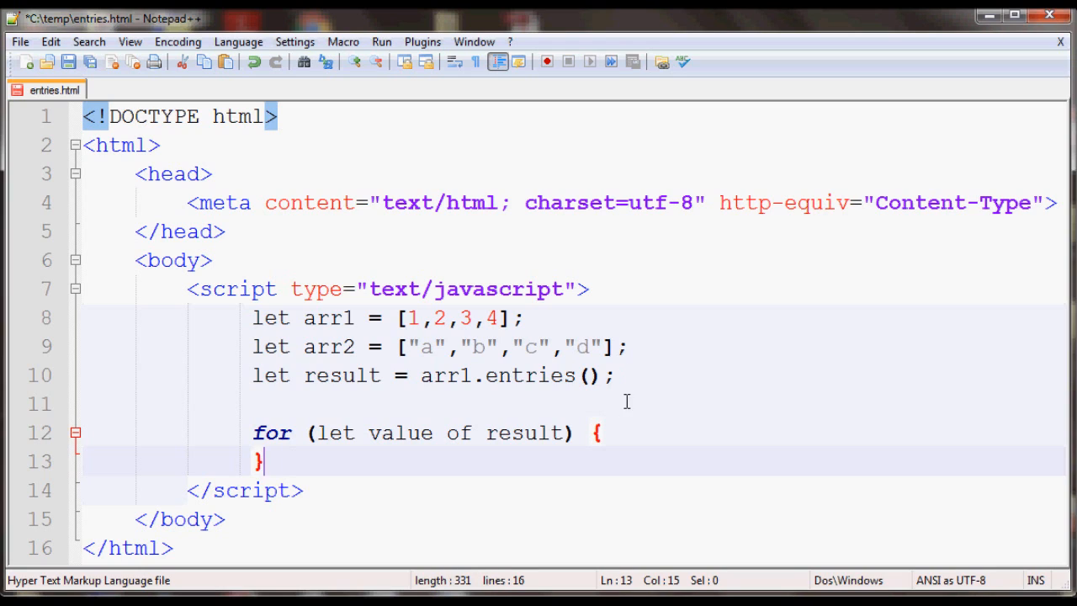
Step: Add 'console.log(value);' as the loop body
type("co")
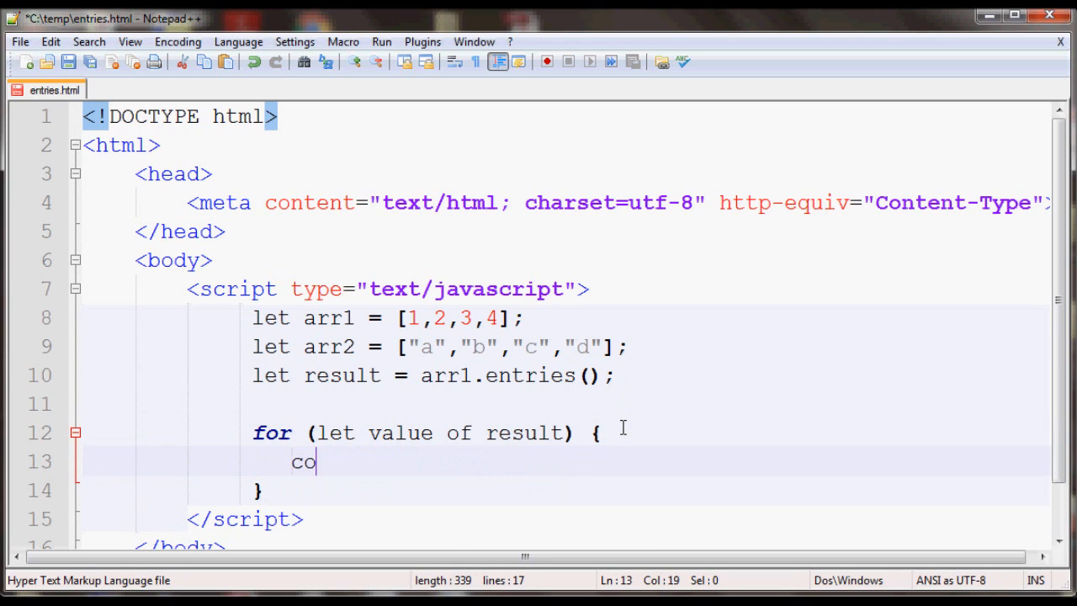
type("nsole")
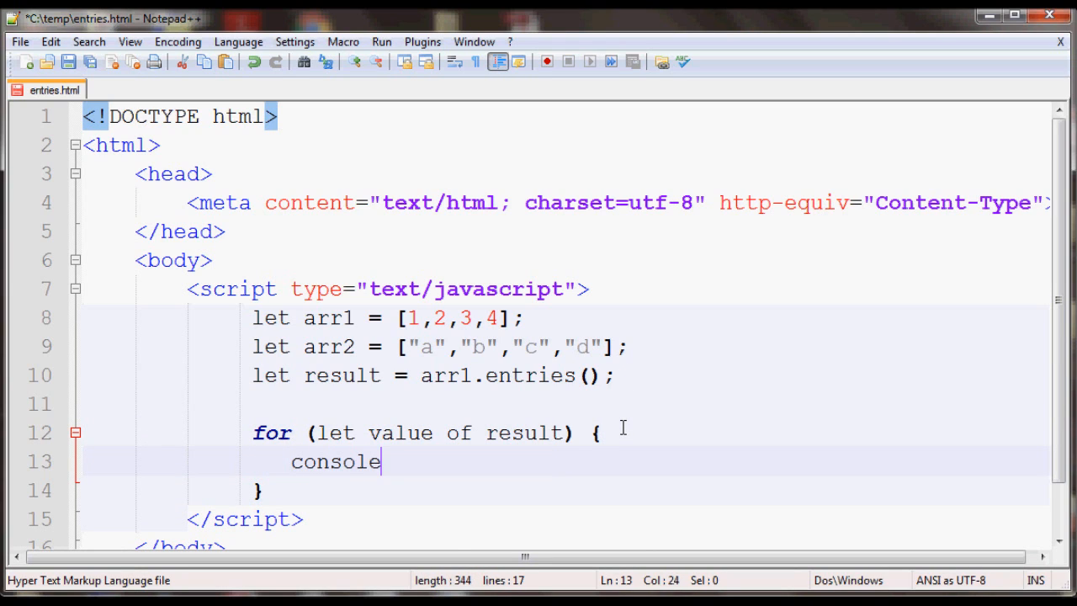
type(".")
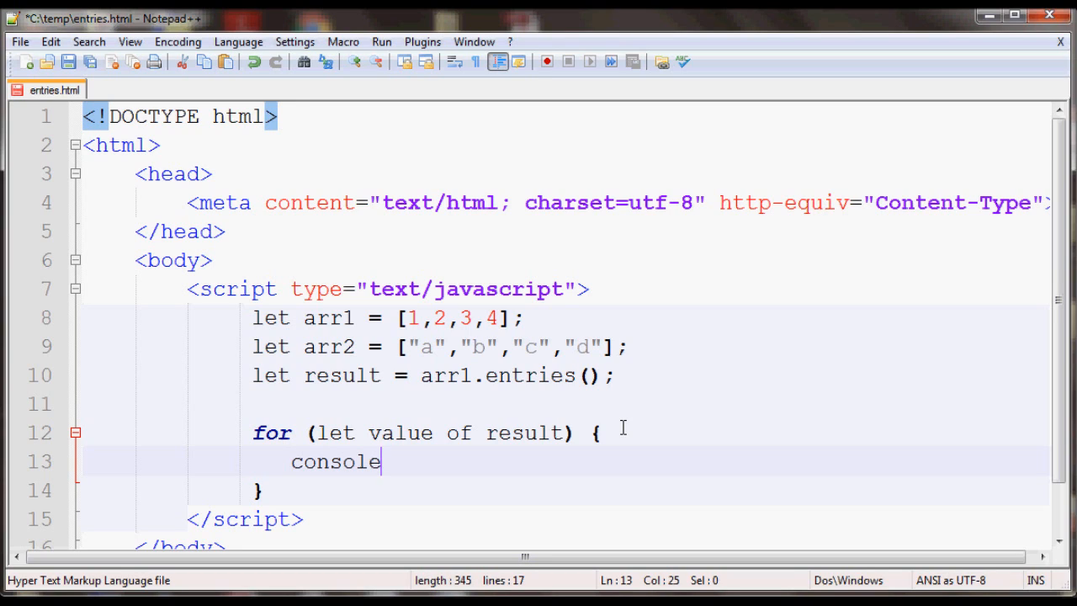
type(".log(")
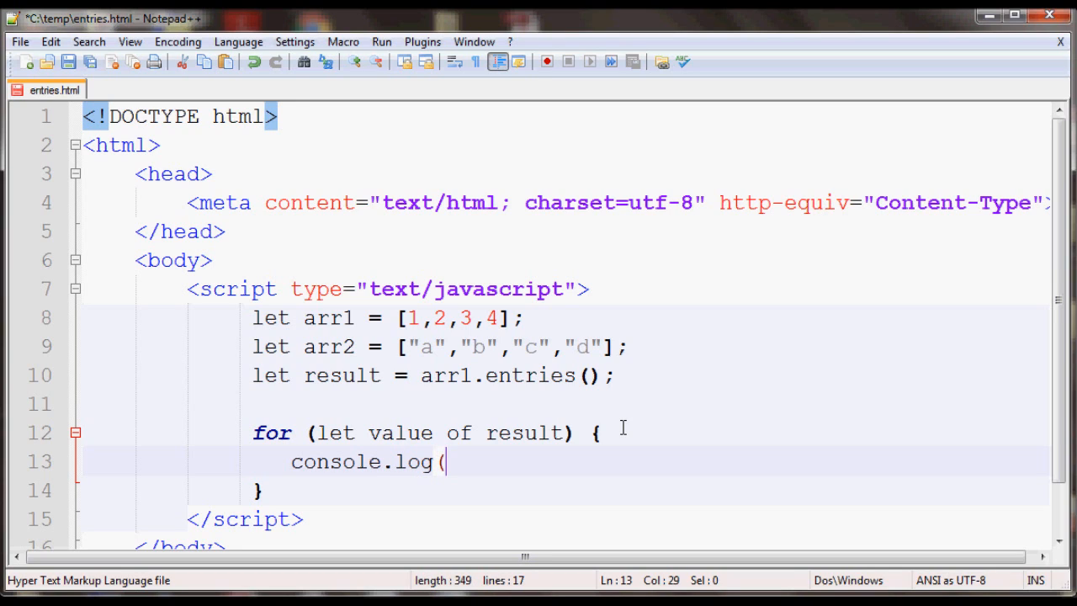
type("value)")
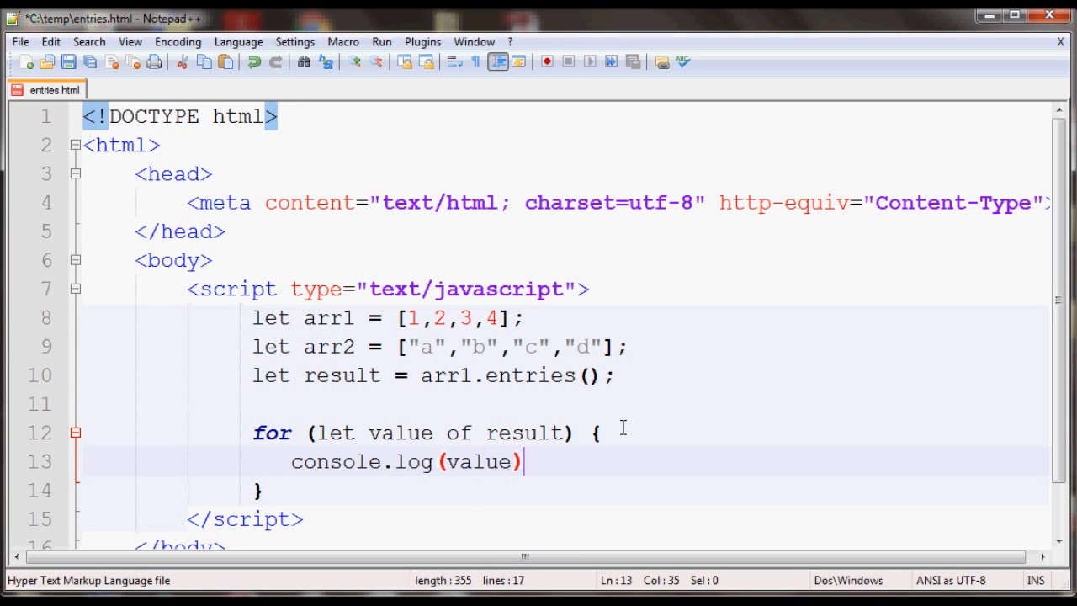
type(";")
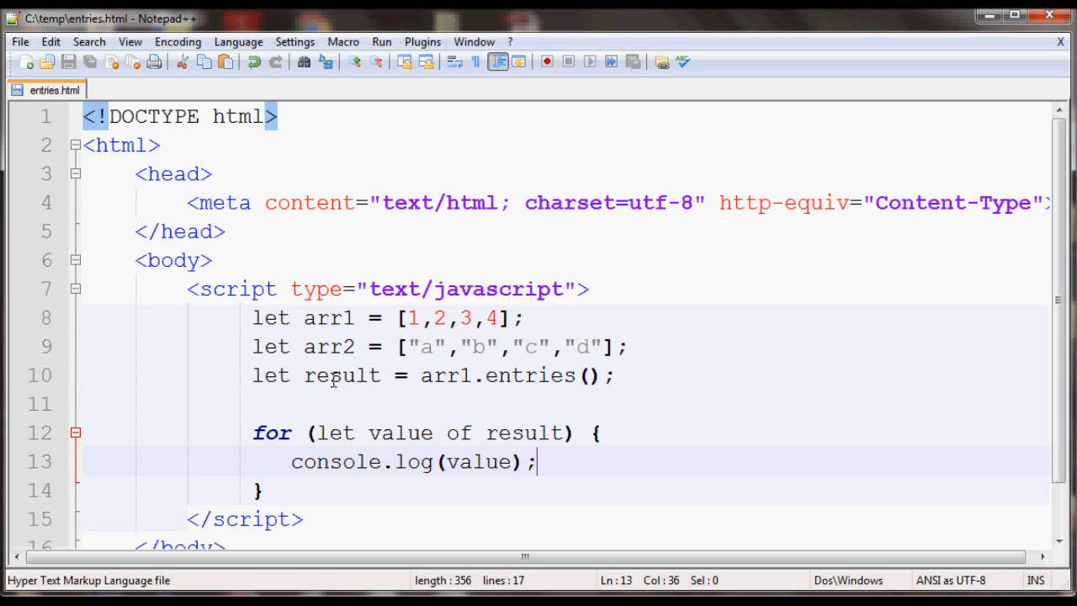
double_click(342, 376)
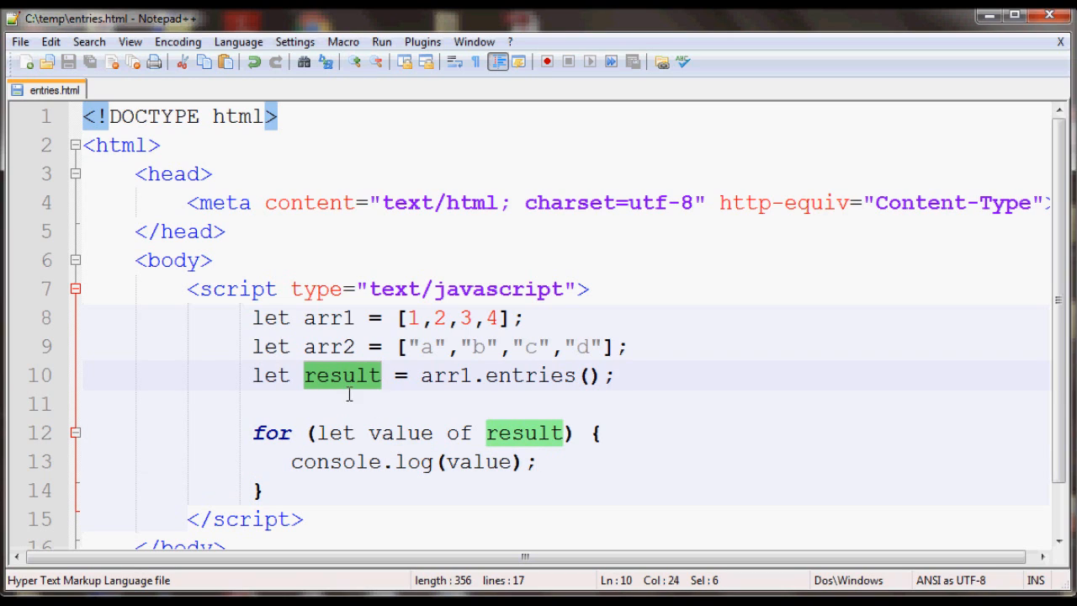
left_click(473, 461)
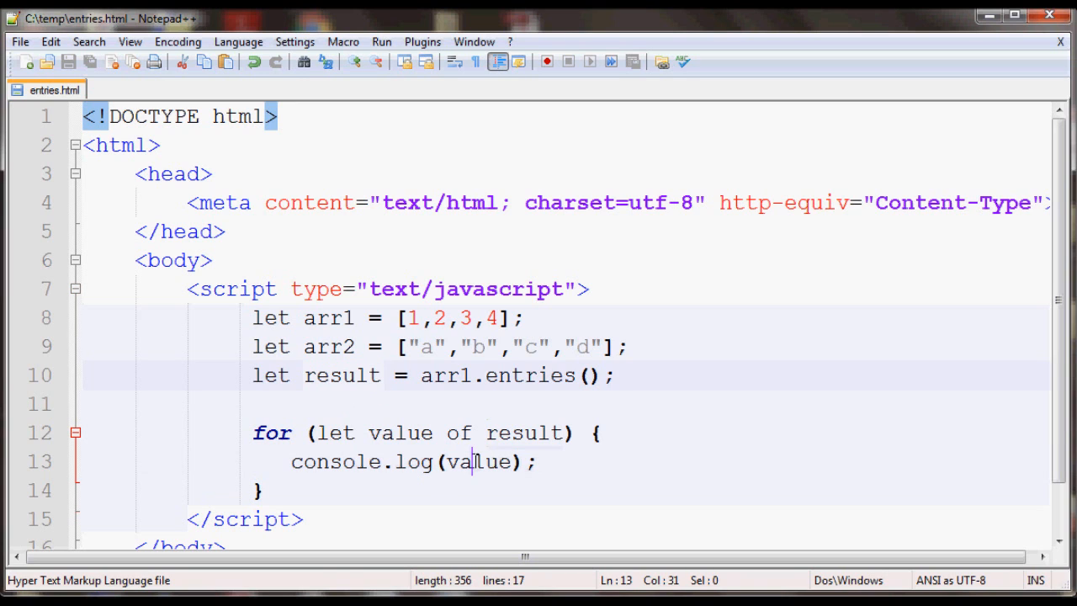
double_click(478, 461)
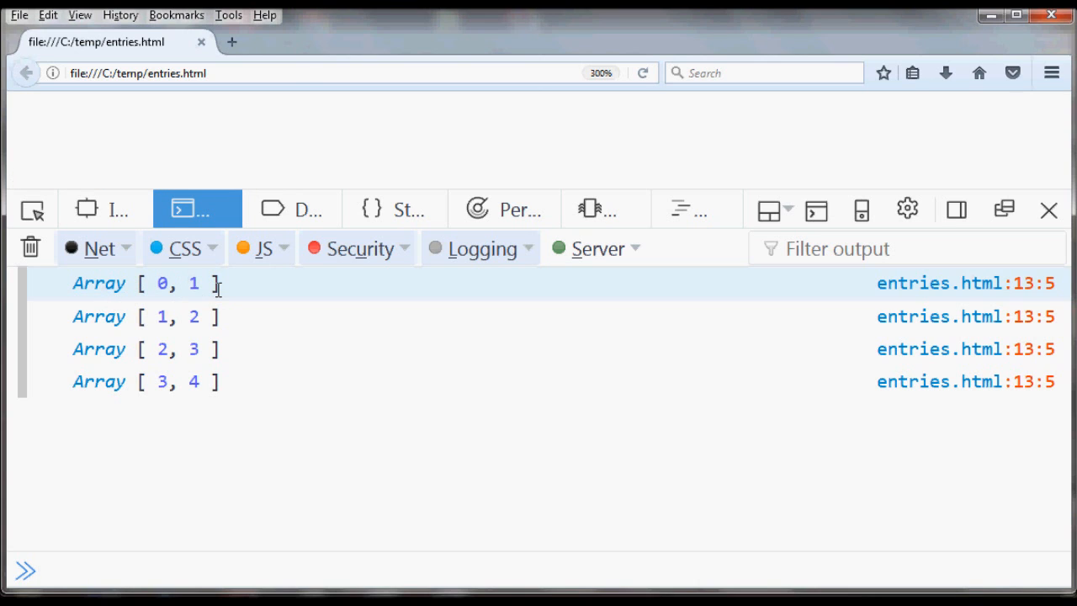
mouse_move(193, 315)
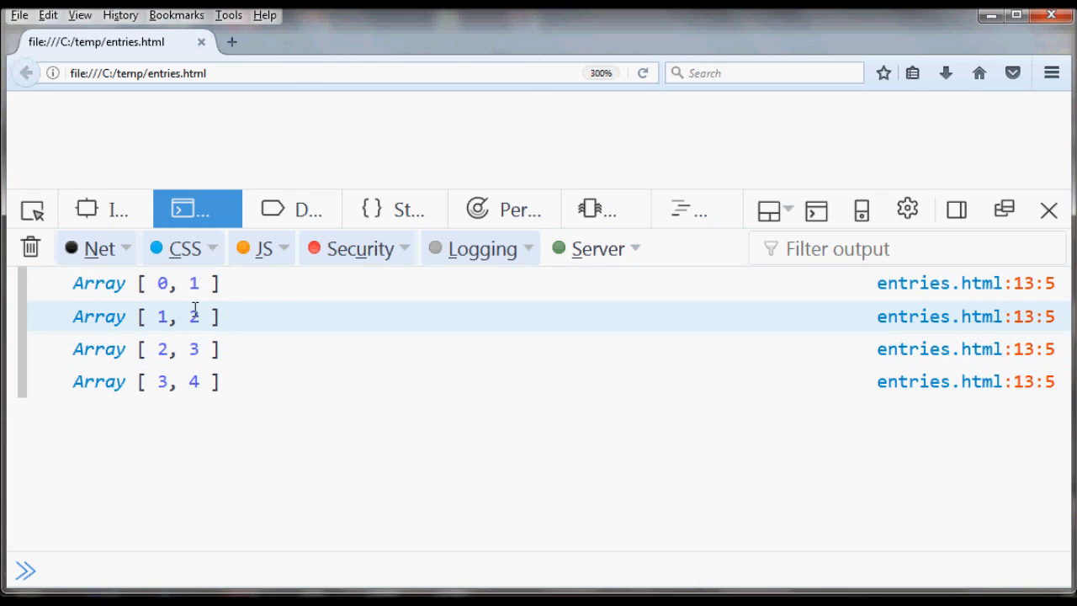
left_click(161, 282)
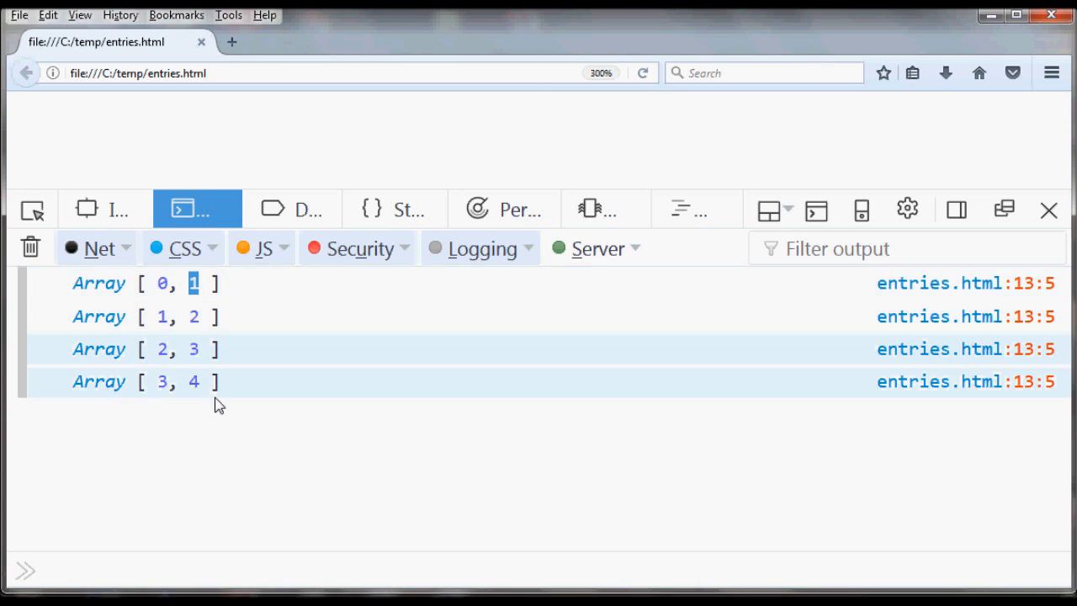
mouse_move(201, 42)
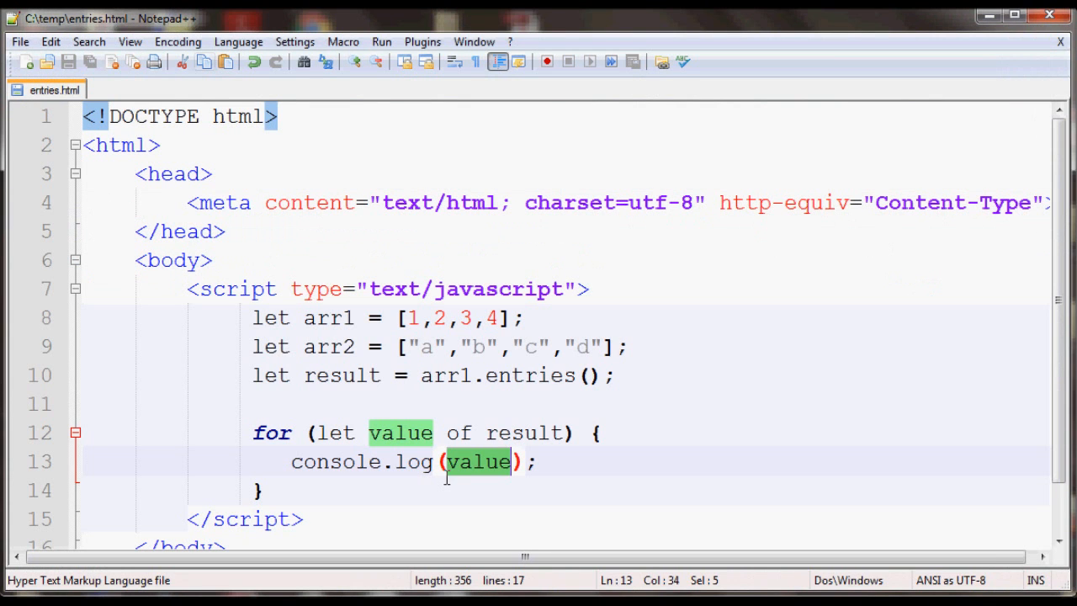
mouse_move(378, 375)
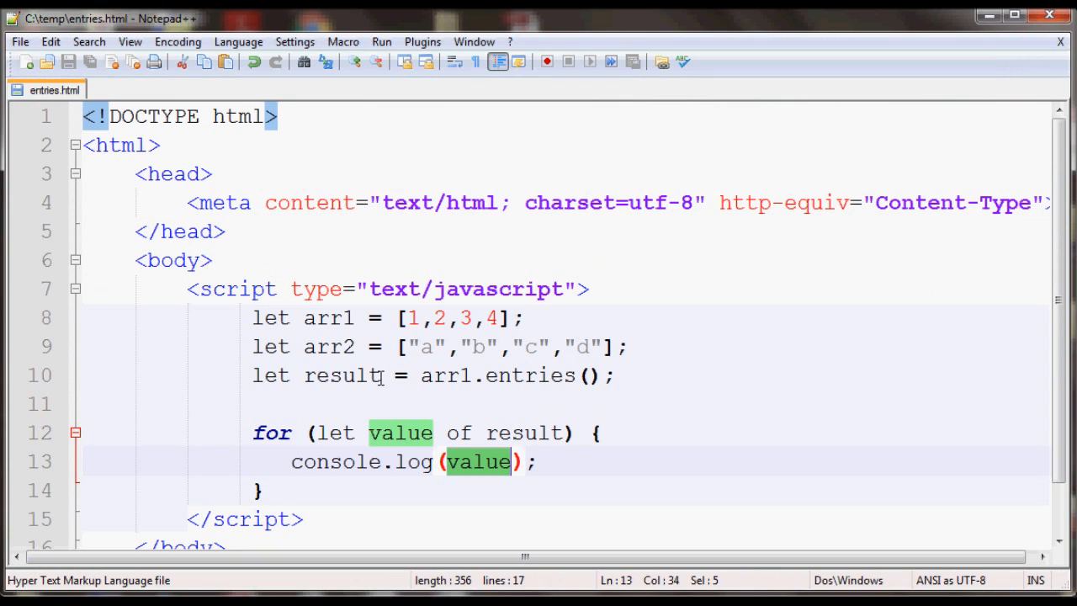
Step: Switch line 10 to arr2.entries() and open the Run menu to launch the page
left_click(472, 376)
type("2")
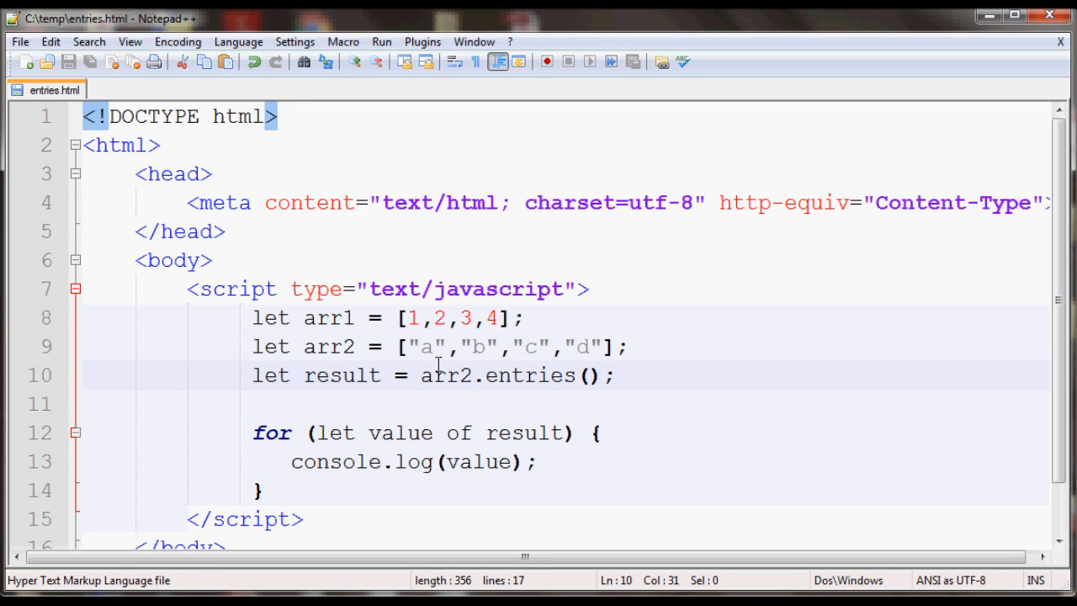
mouse_move(530, 344)
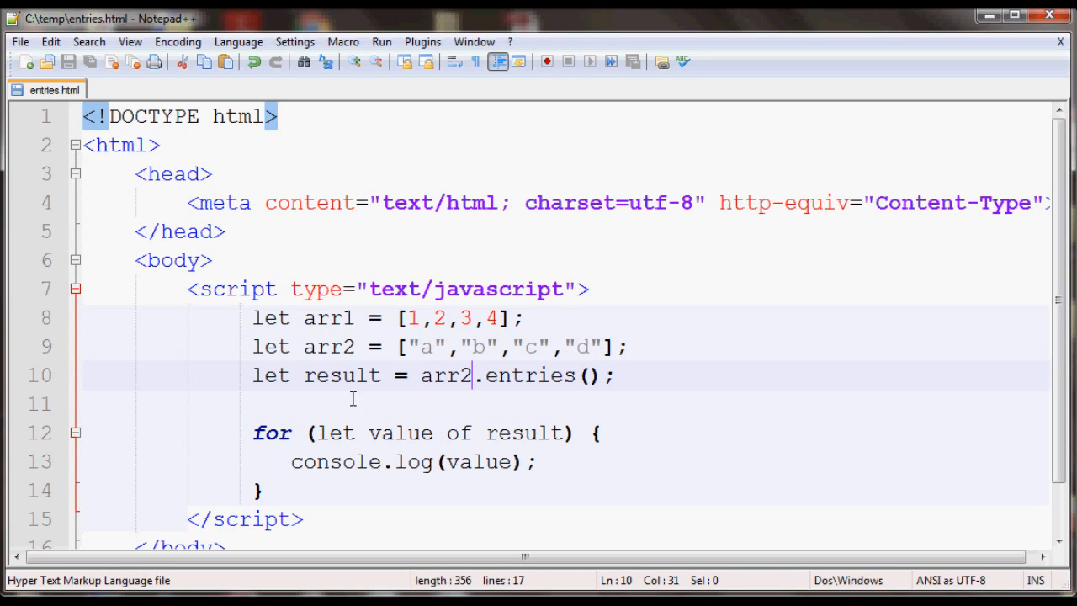
mouse_move(382, 41)
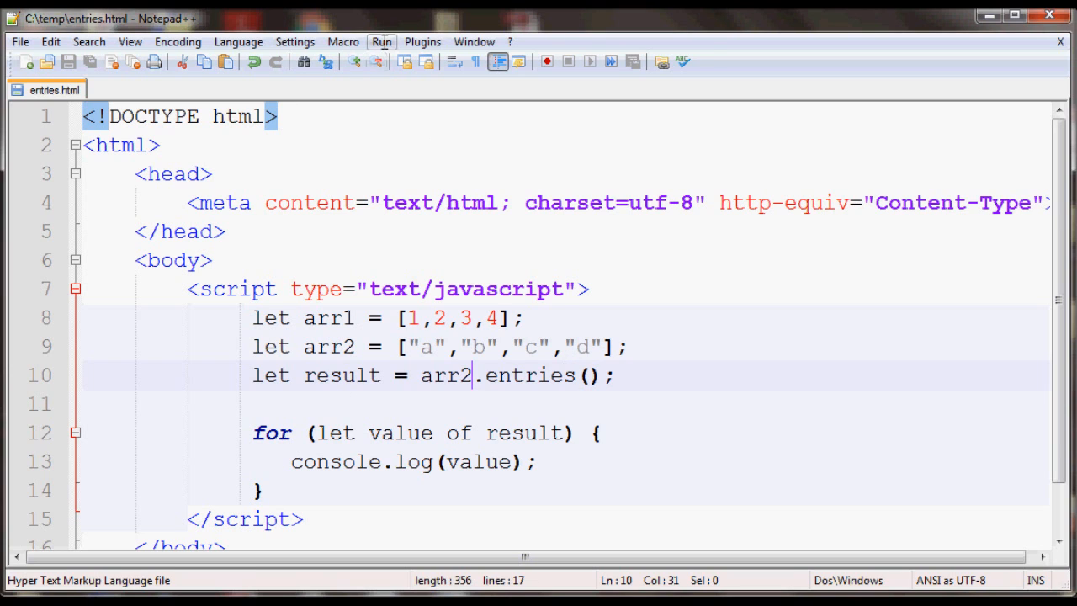
left_click(382, 41)
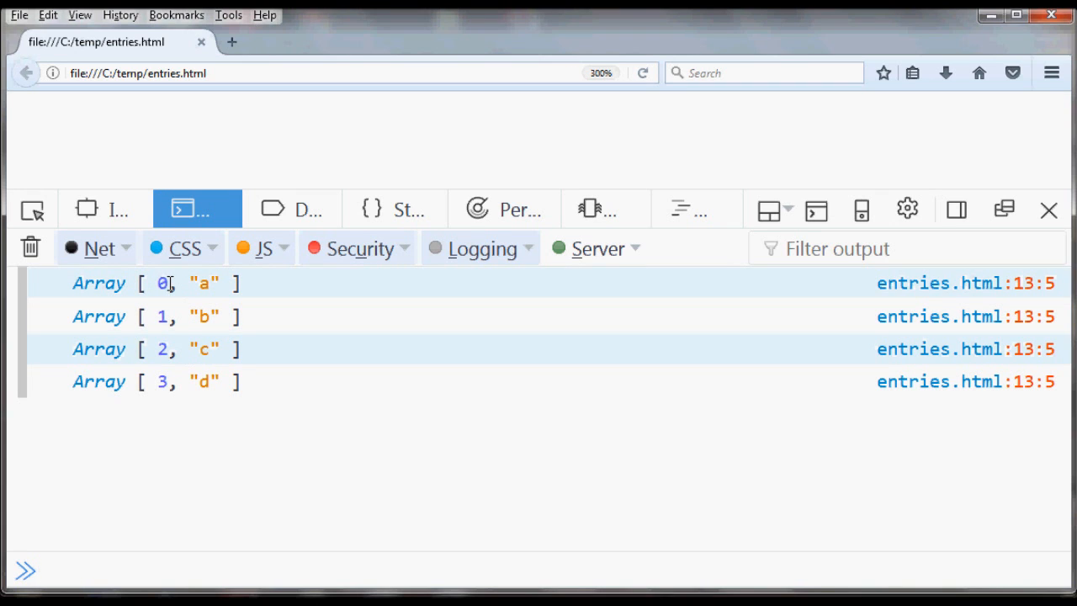
Step: Select the letter a in the first Array [0, "a"] console pair
double_click(202, 283)
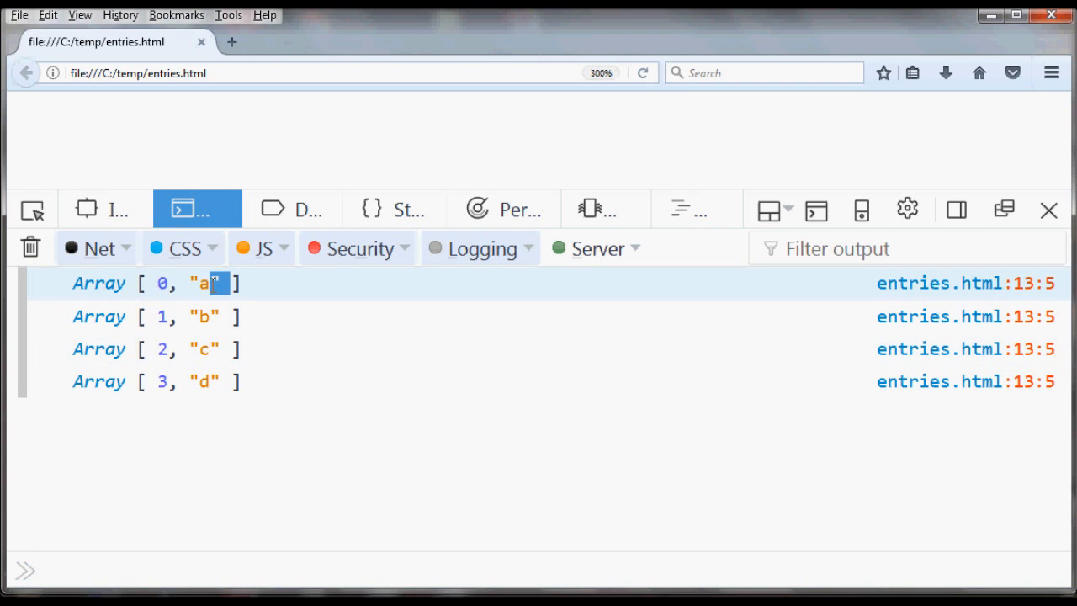